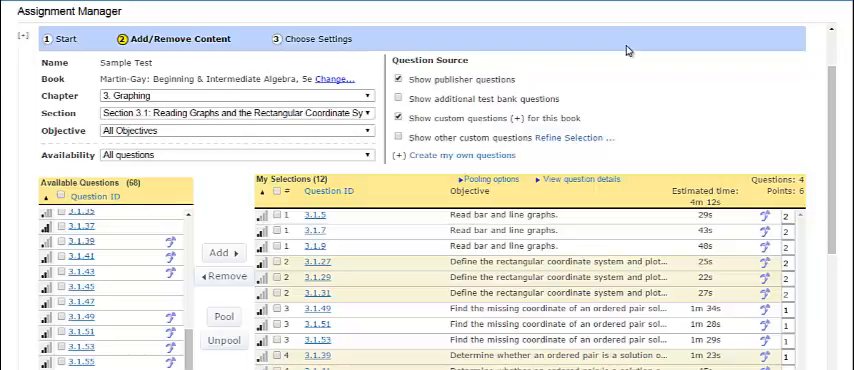
mouse_move(25, 253)
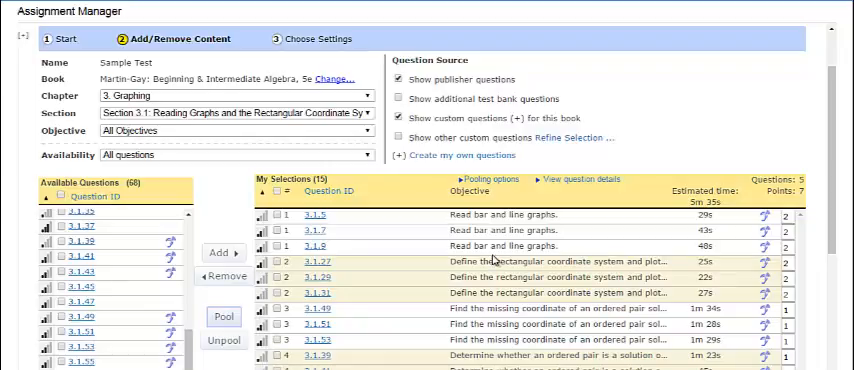
scroll("down", 3)
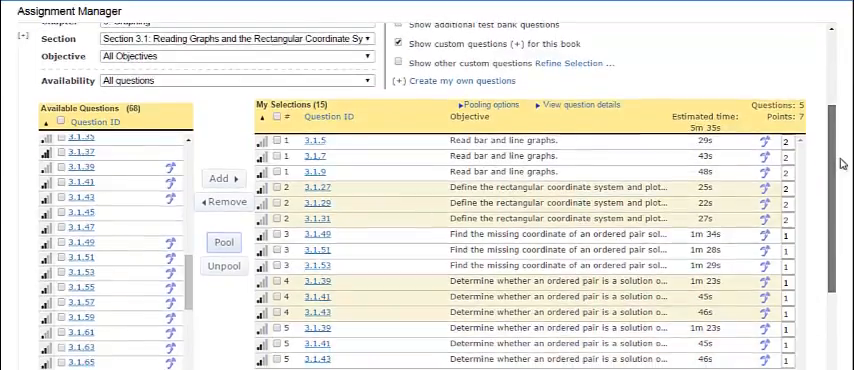
scroll("down", 3)
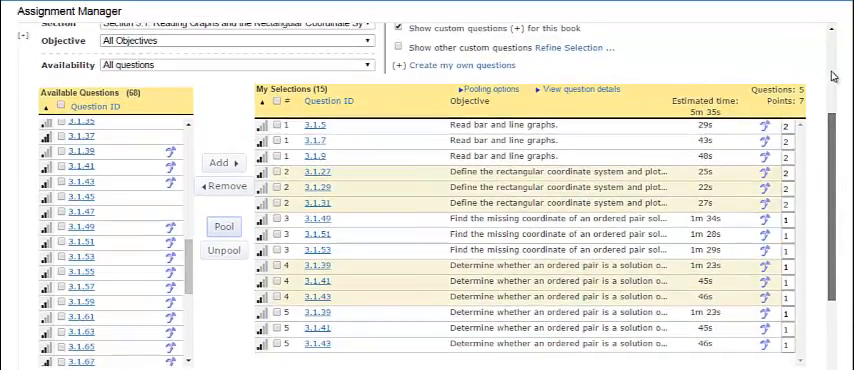
mouse_move(655, 145)
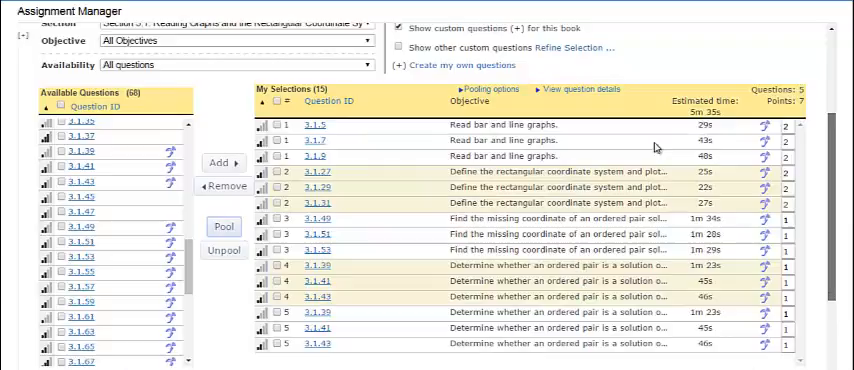